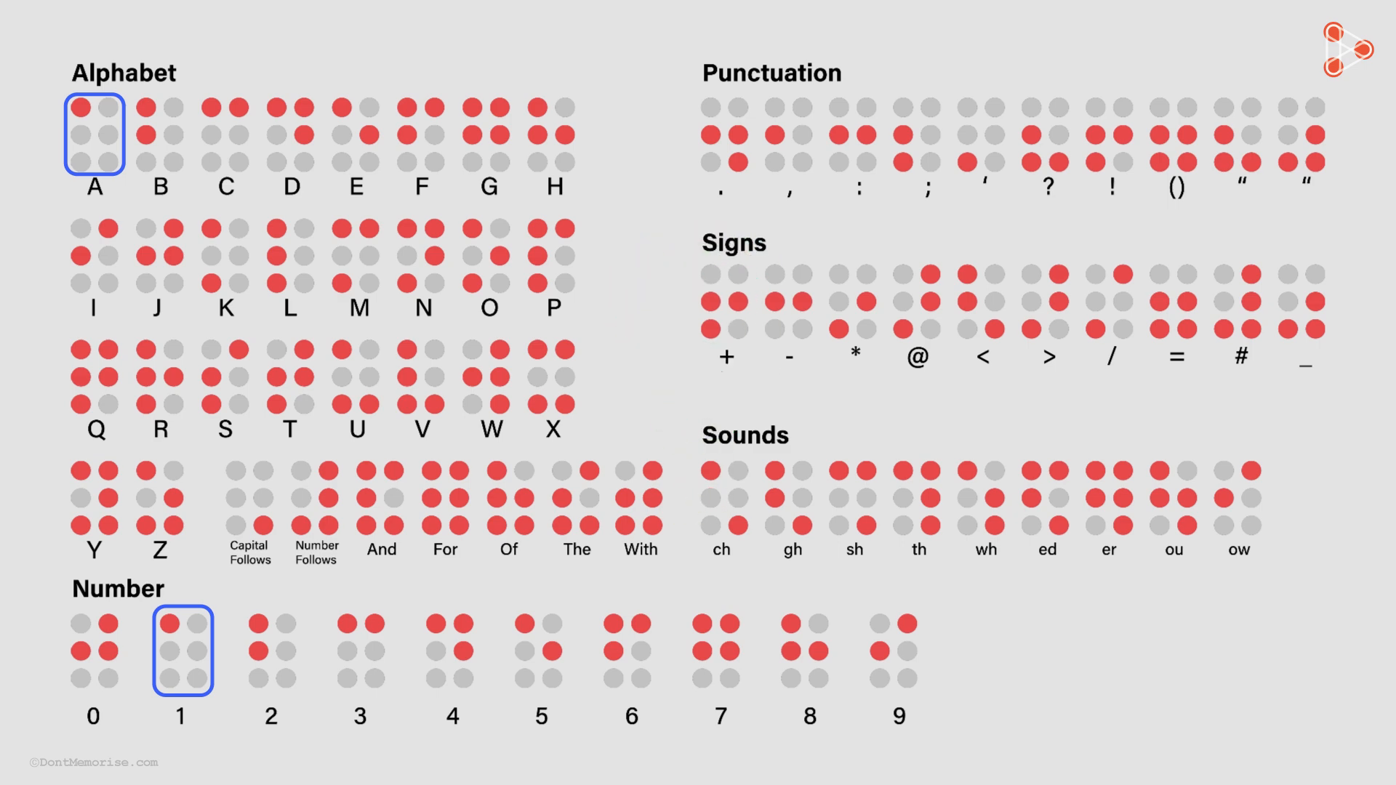
pyautogui.click(314, 509)
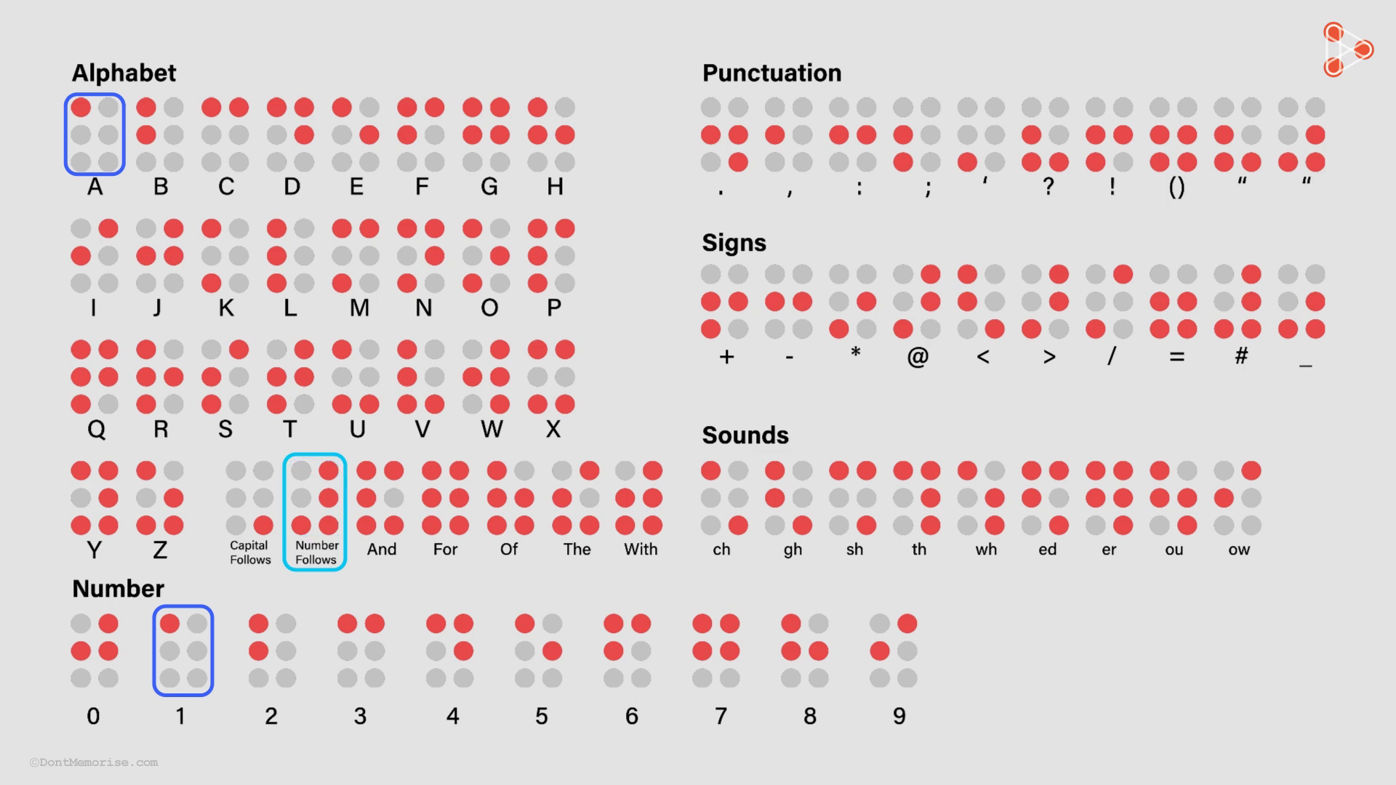